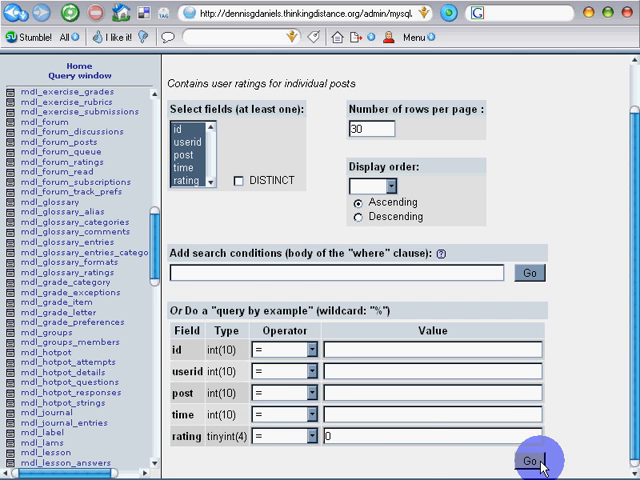
# Run the mdl_forum_ratings search for rating equal to 0
pyautogui.click(529, 461)
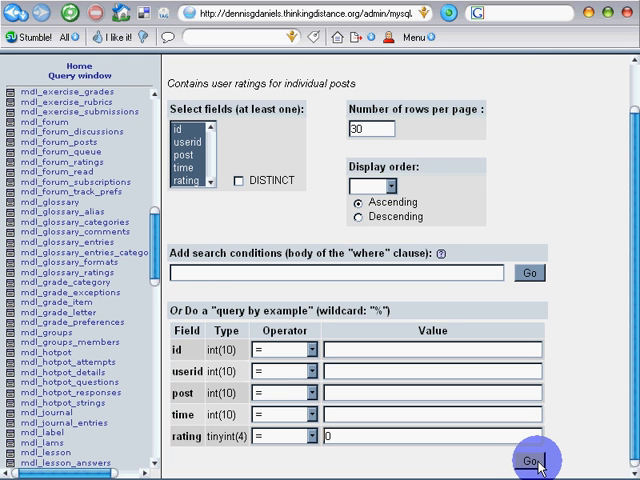
pyautogui.click(532, 458)
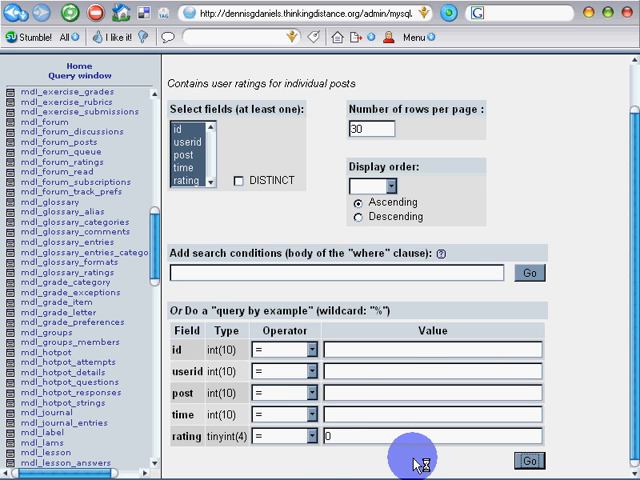
pyautogui.moveTo(370, 420)
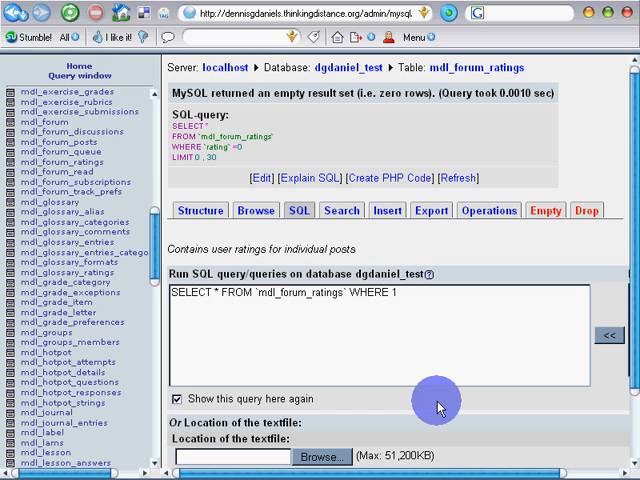
# Scroll down the results page of the empty rating = 0 search
pyautogui.scroll(-3)
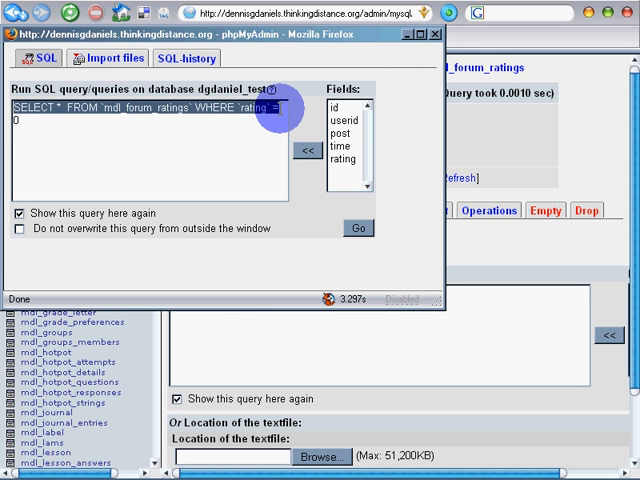
# Change the query condition to rating > 0 and run it, returning 227 rows
pyautogui.click(22, 227)
pyautogui.write('>')
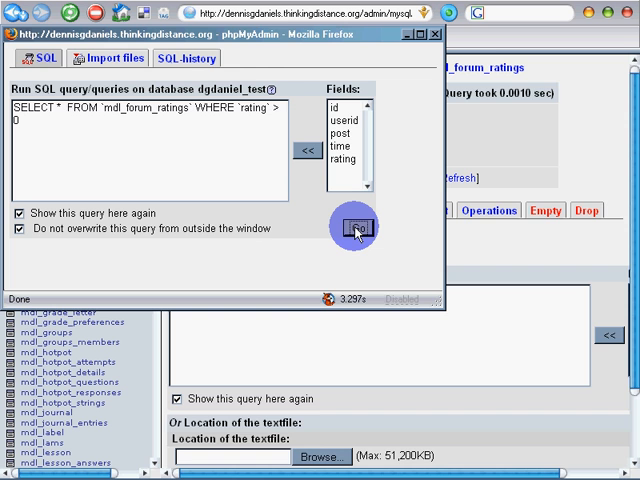
pyautogui.click(355, 228)
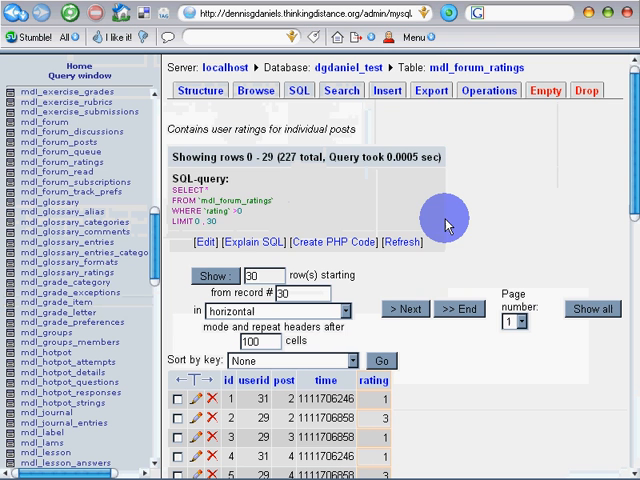
pyautogui.scroll(-3)
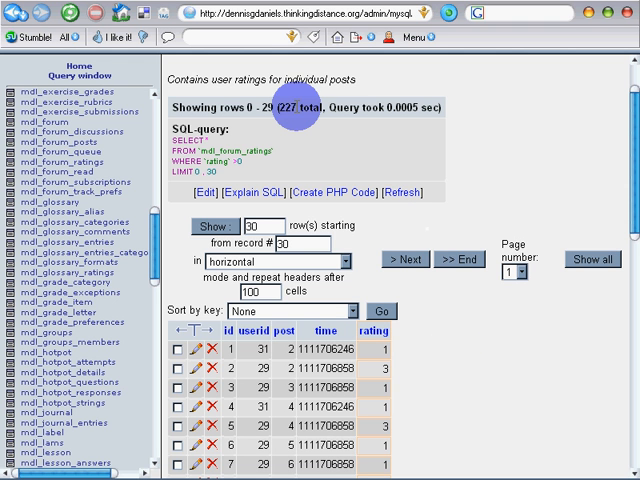
pyautogui.moveTo(352, 142)
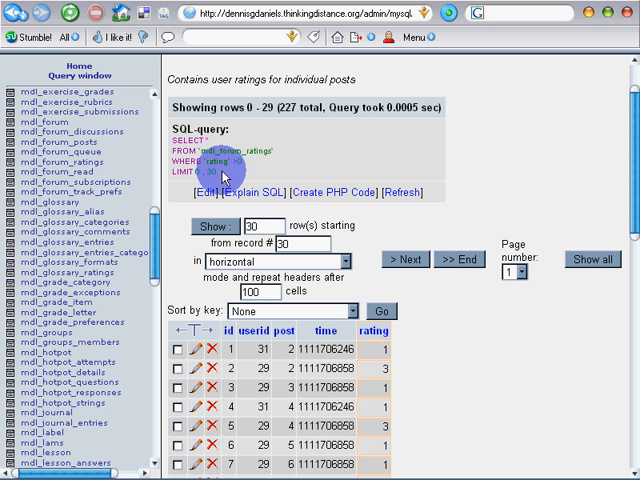
pyautogui.moveTo(334, 192)
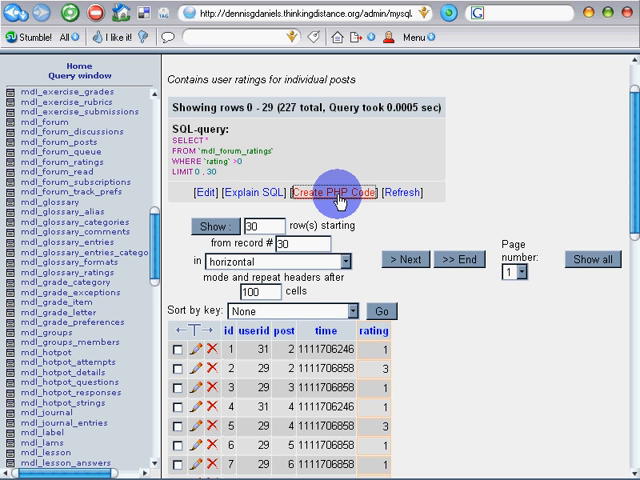
# Generate PHP code for the rating > 0 query and select the $sql line
pyautogui.click(337, 195)
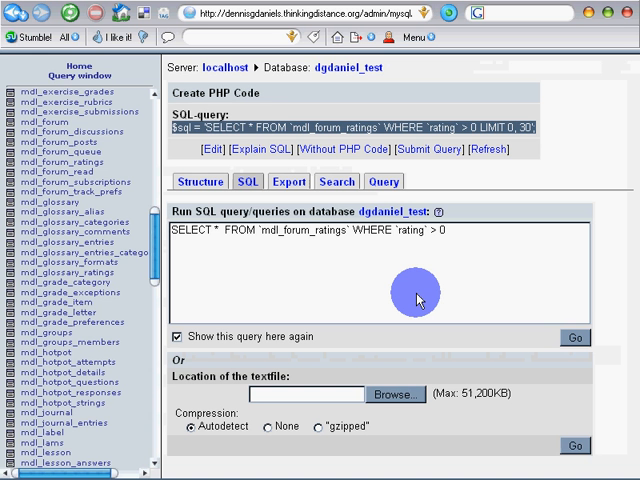
pyautogui.click(417, 297)
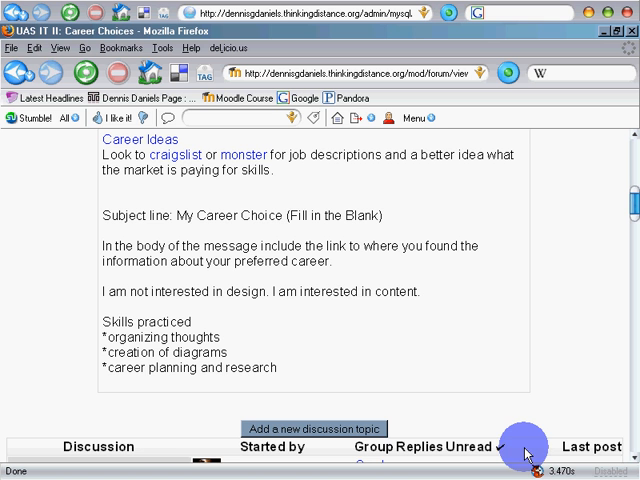
pyautogui.moveTo(526, 448)
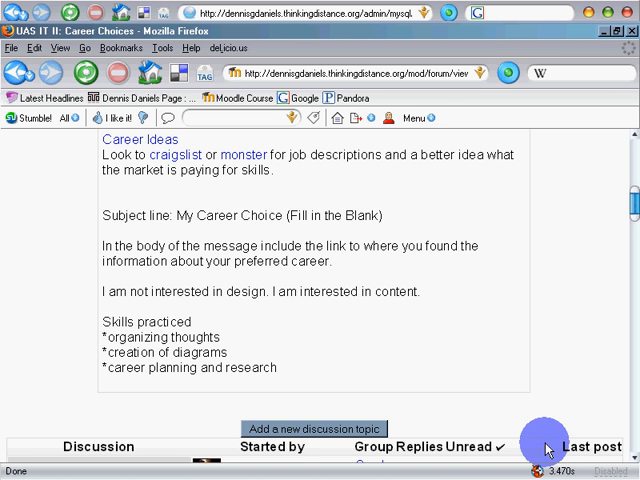